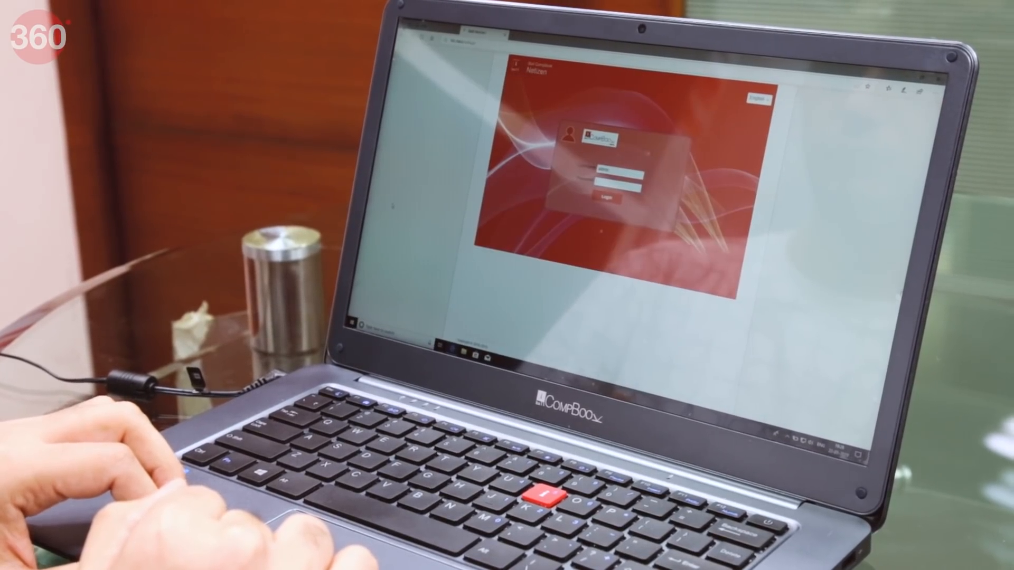
- Log in, compose a text under Device SMS to the entered number, and send it
left_click(603, 199)
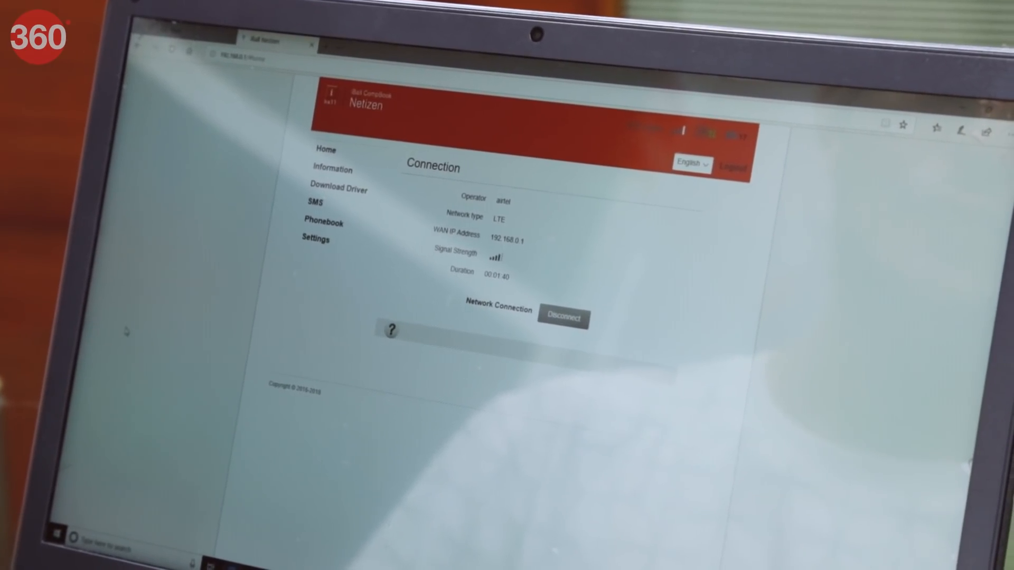
left_click(278, 258)
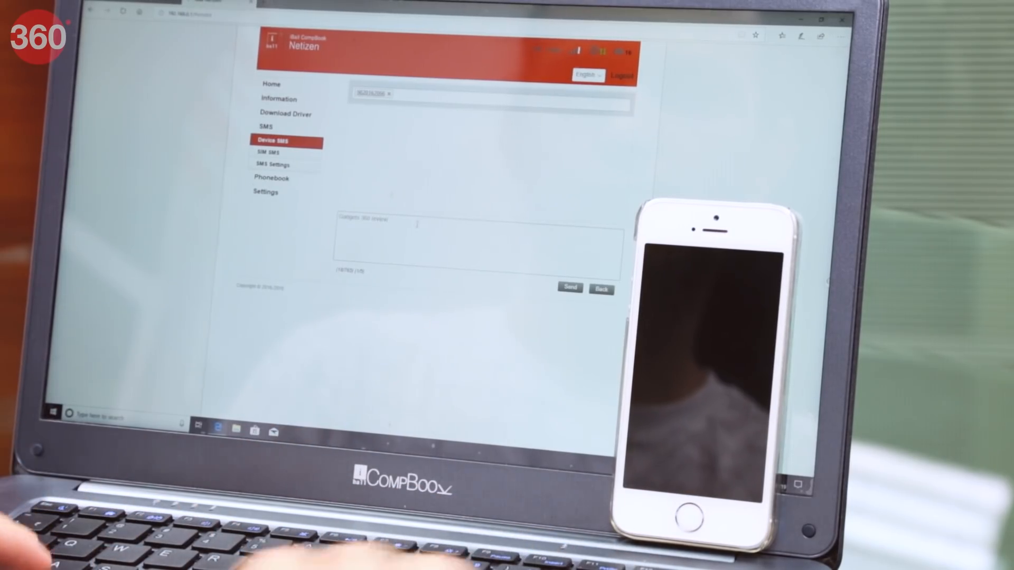
left_click(568, 289)
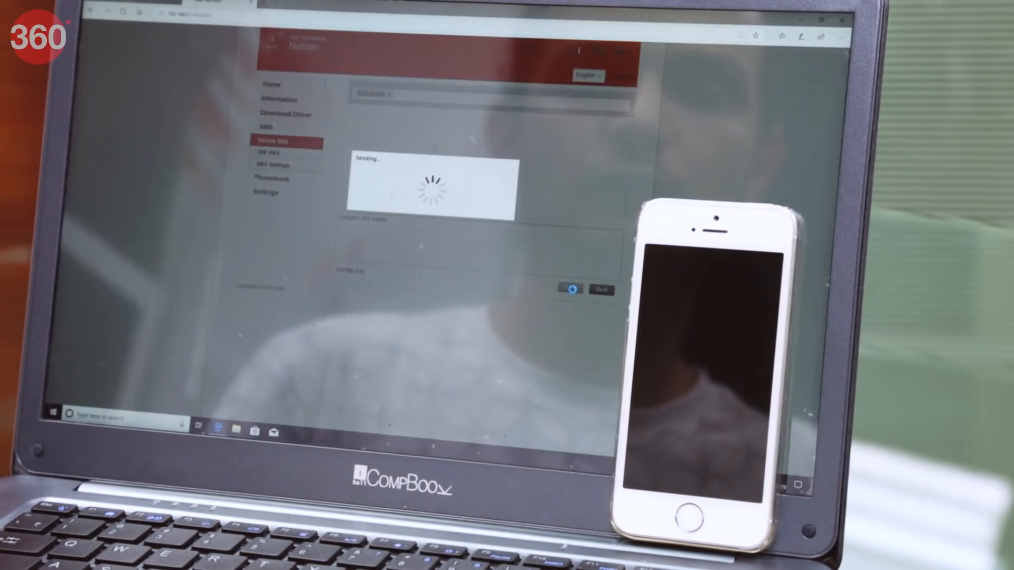
left_click(568, 288)
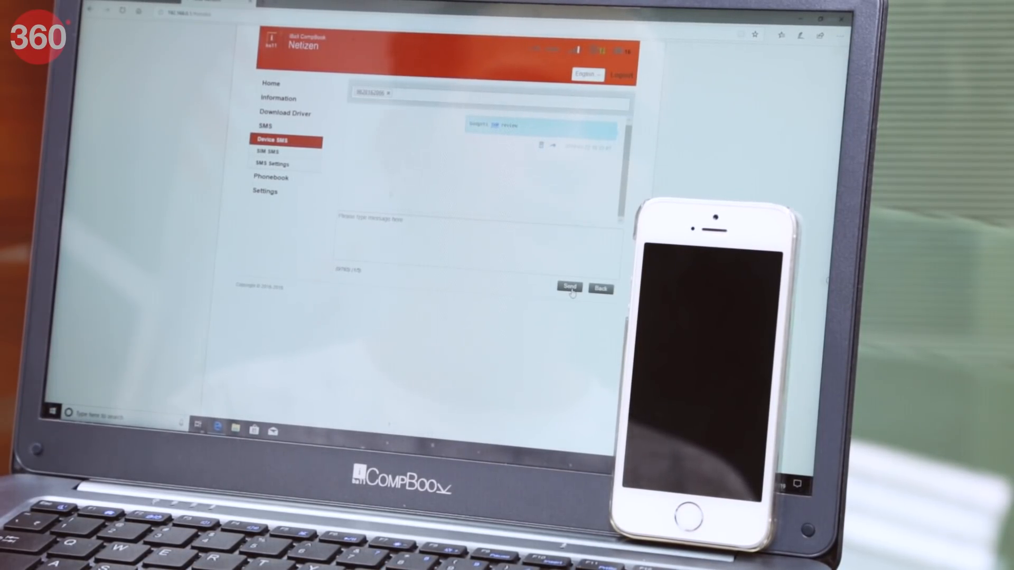
left_click(568, 286)
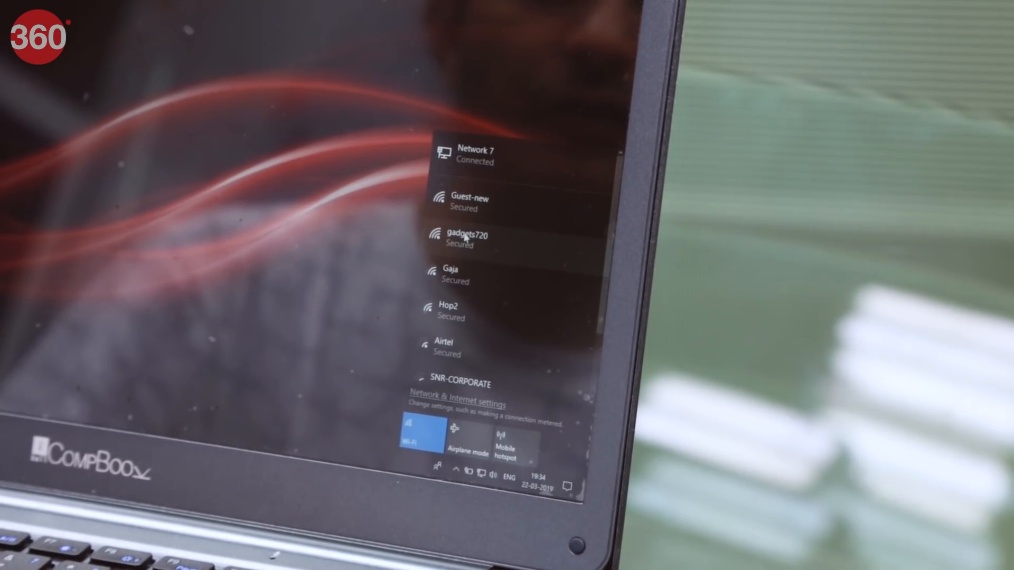
- Attempt joining the Hidden Network with an SSID, cancel it, then read the Inbox by Gmail shutdown article
scroll("down", 3)
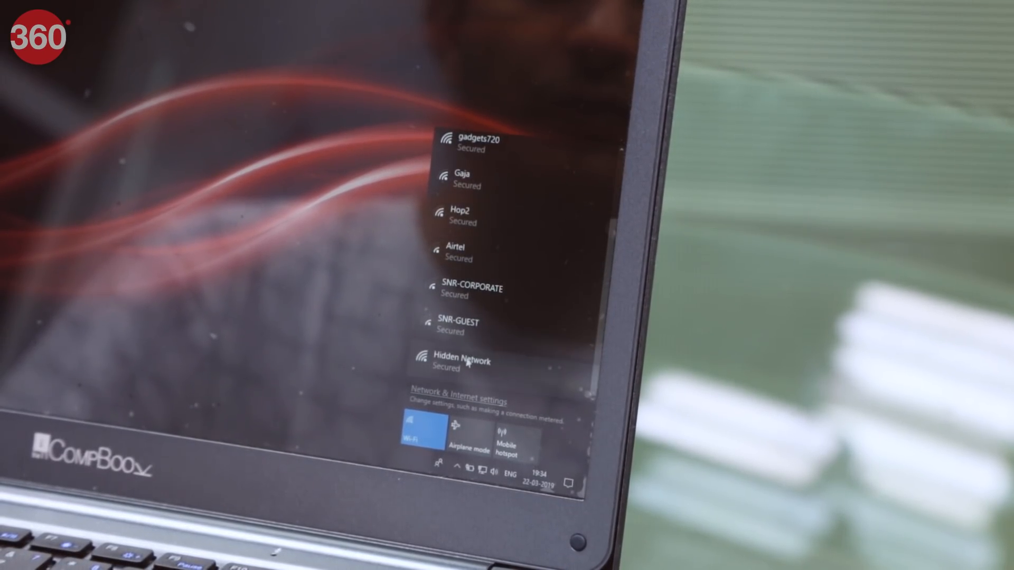
left_click(463, 359)
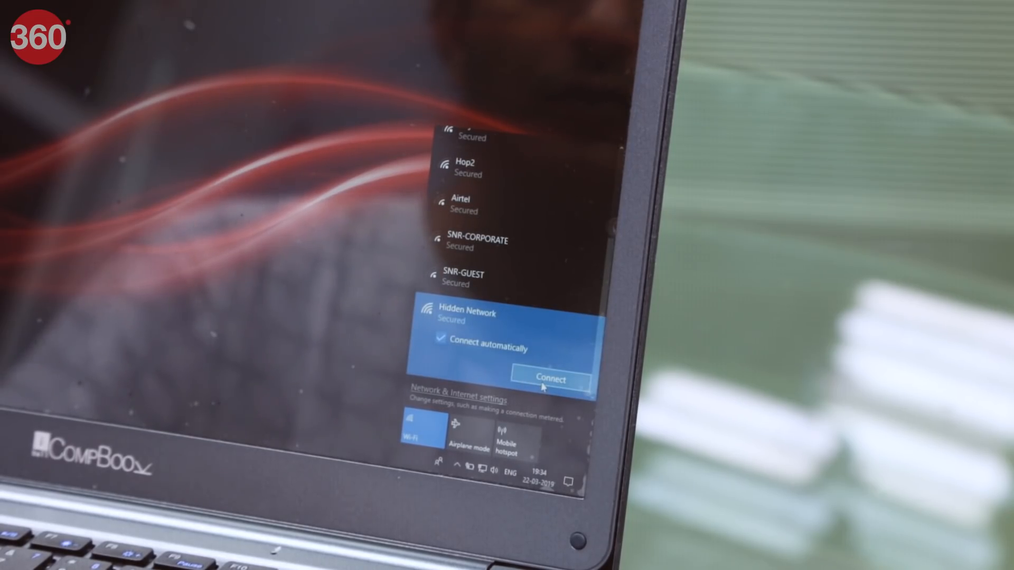
left_click(549, 380)
type("Gadgets 3")
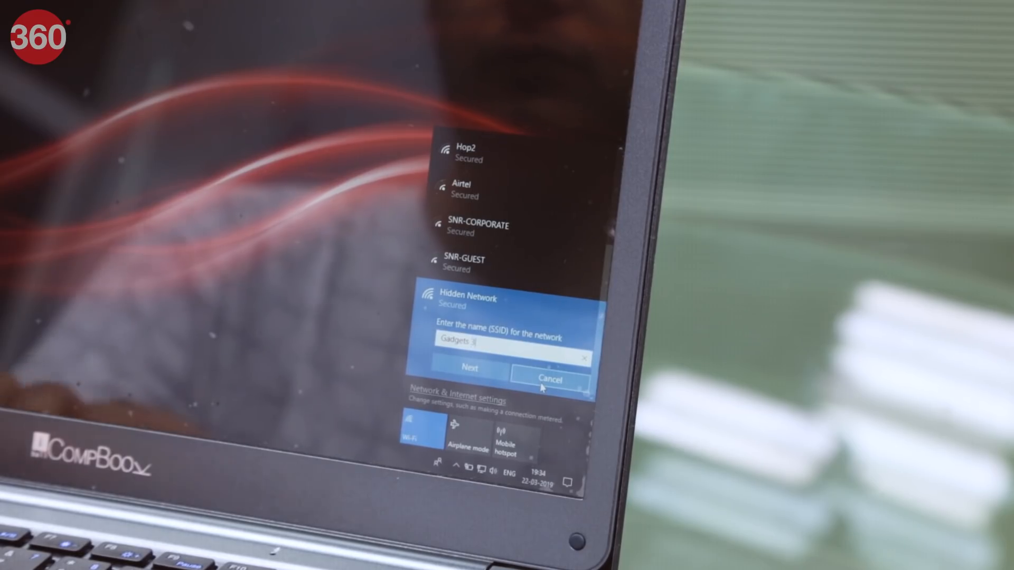
left_click(470, 368)
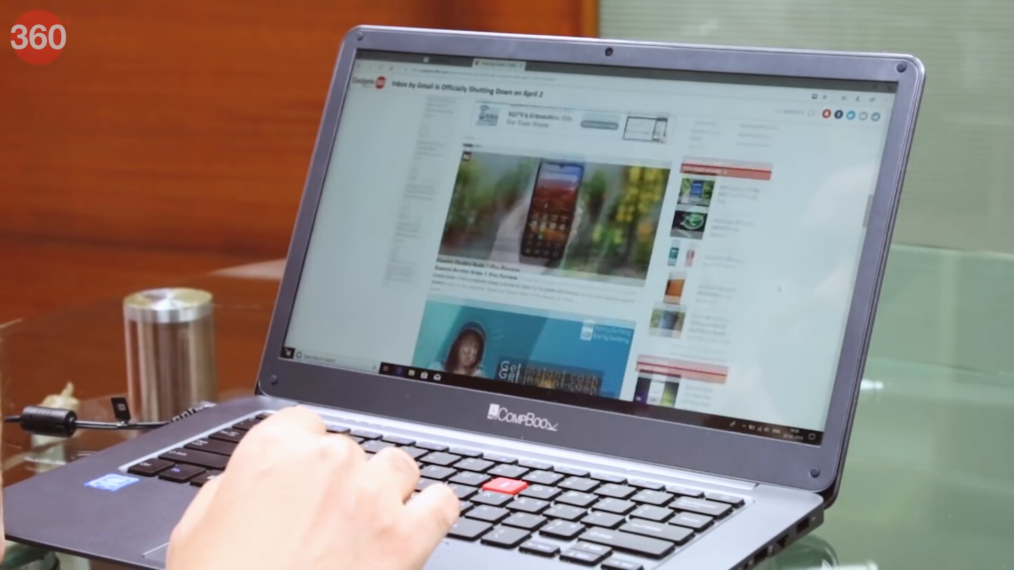
scroll("down", 3)
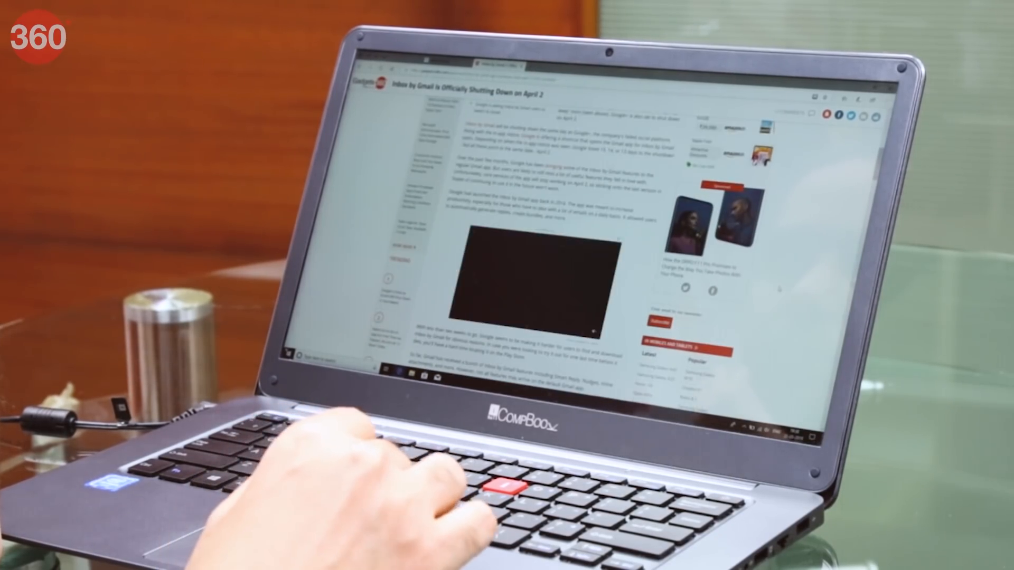